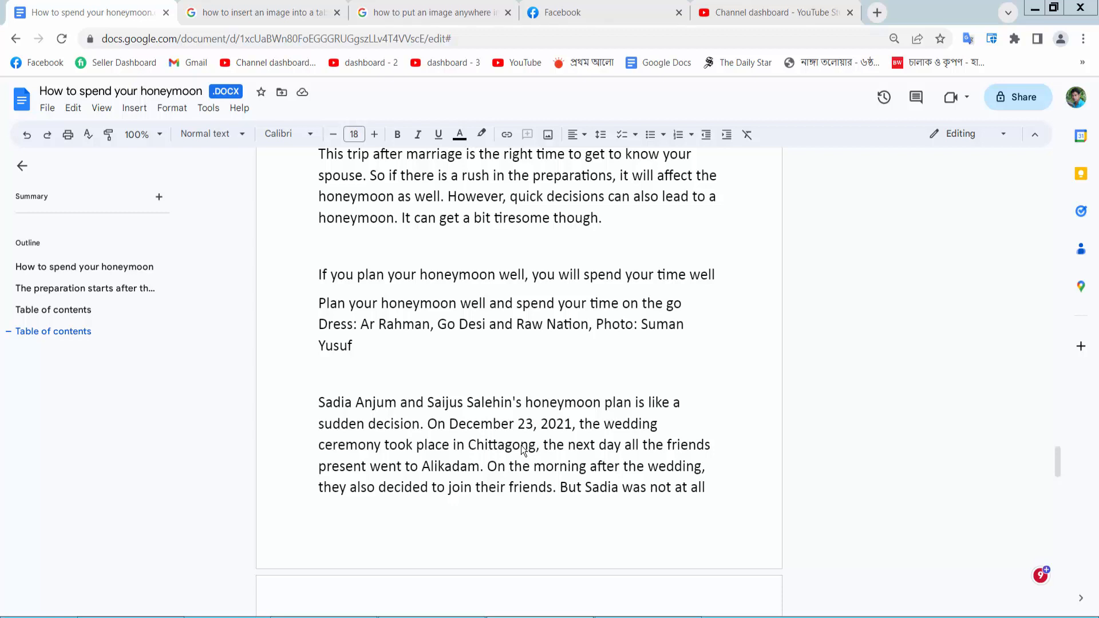
pyautogui.moveTo(521, 450)
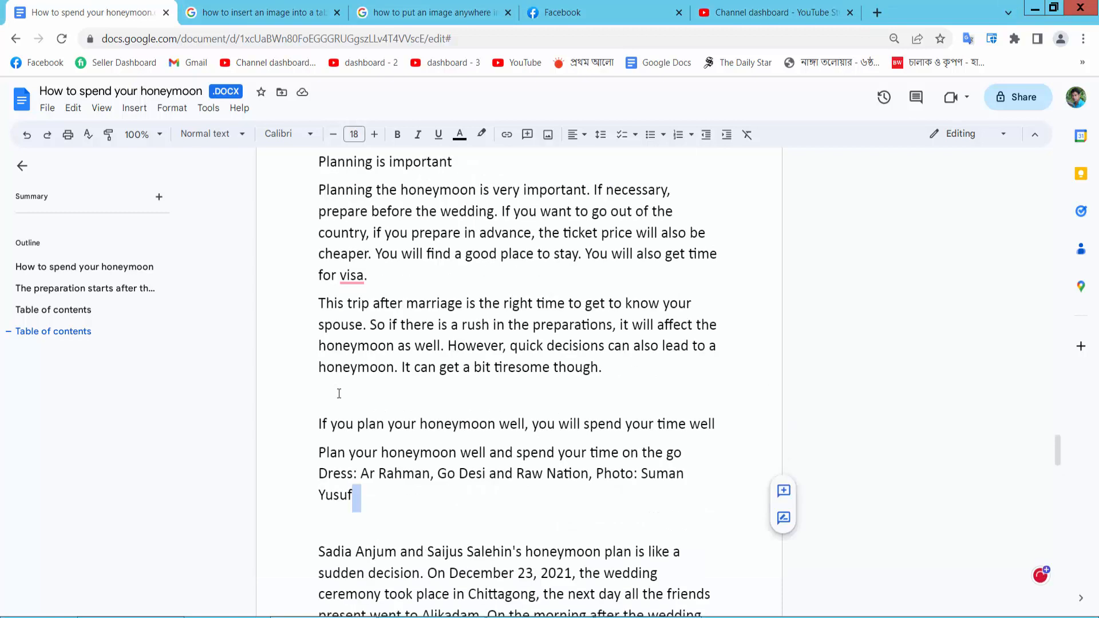
# Place the cursor on the blank line below the 'tiresome though' paragraph
pyautogui.click(337, 393)
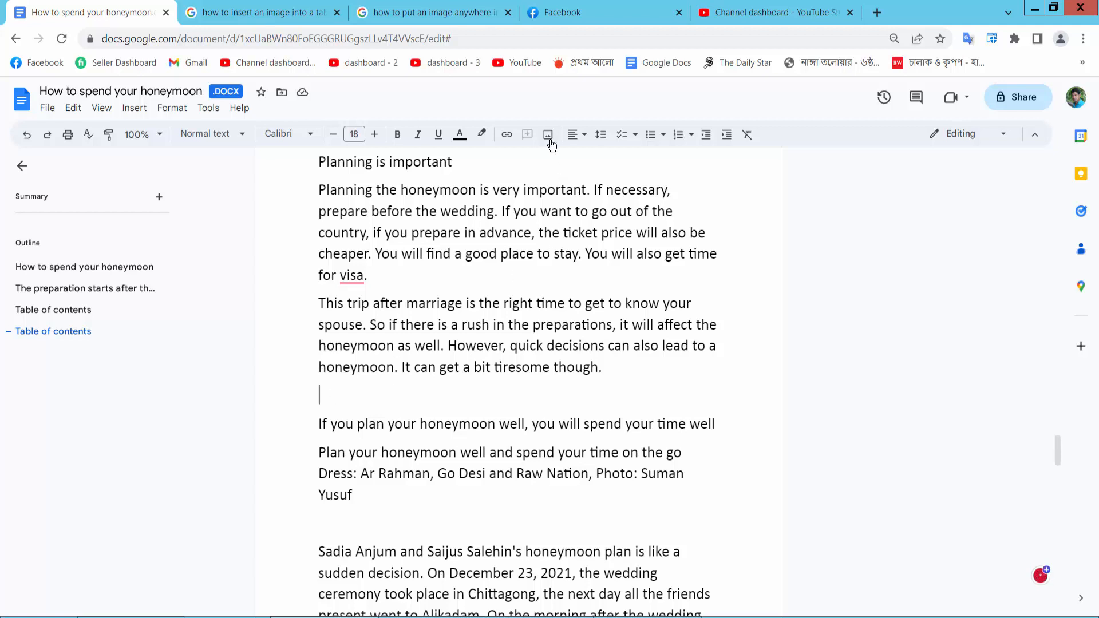
# Open the image-insertion options from the toolbar
pyautogui.click(547, 134)
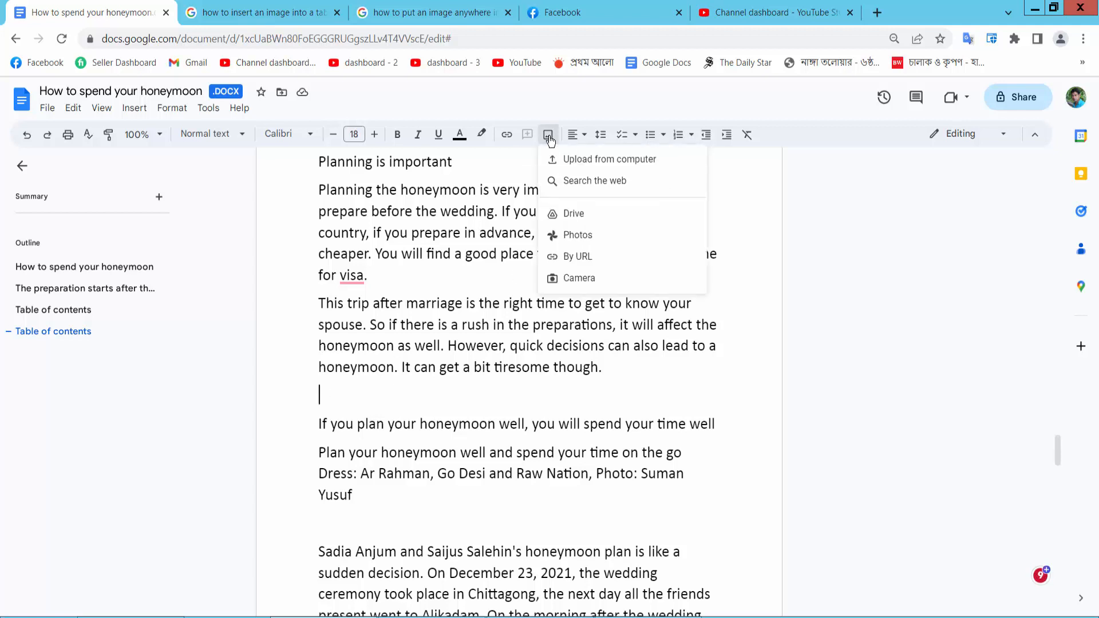
pyautogui.moveTo(572, 213)
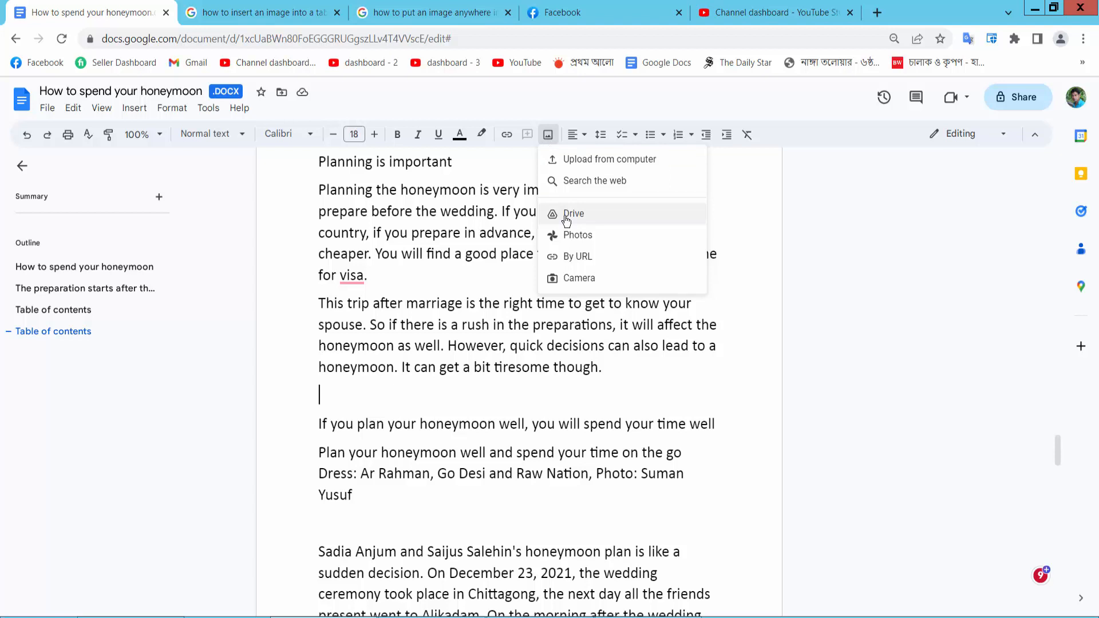
pyautogui.moveTo(578, 256)
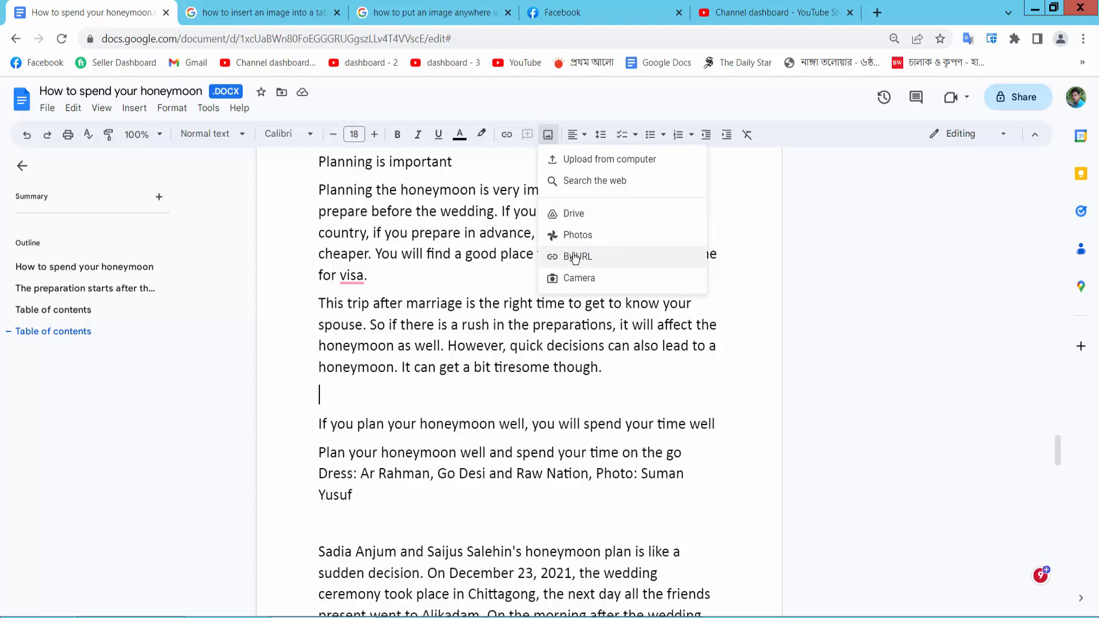
pyautogui.moveTo(609, 160)
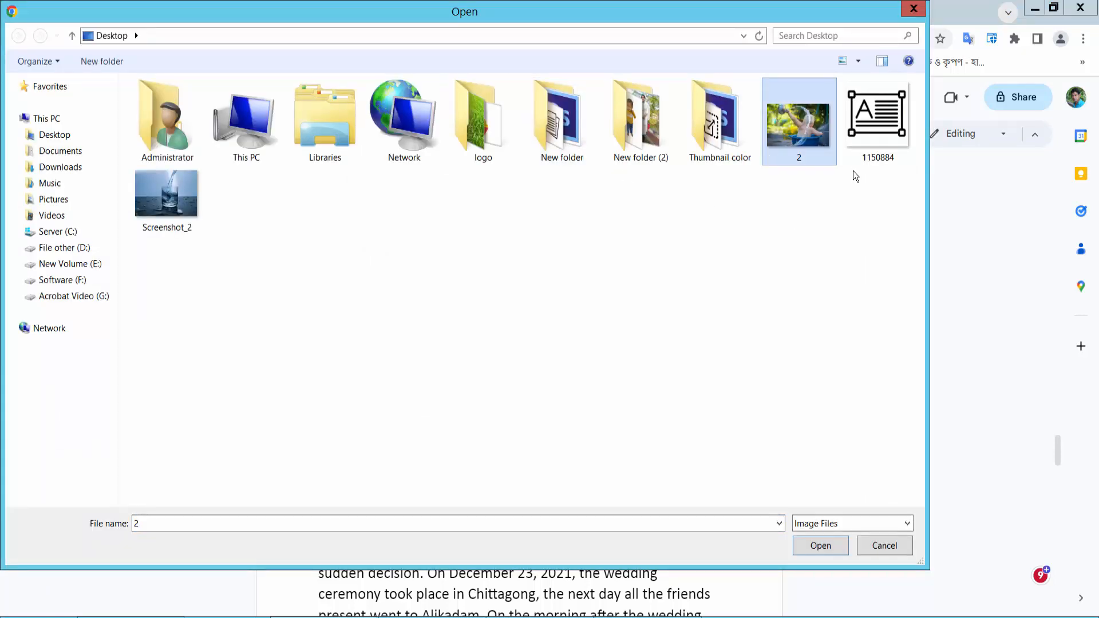
# Select the text icon and water glass screenshot along with image 2 and upload all three
pyautogui.click(877, 119)
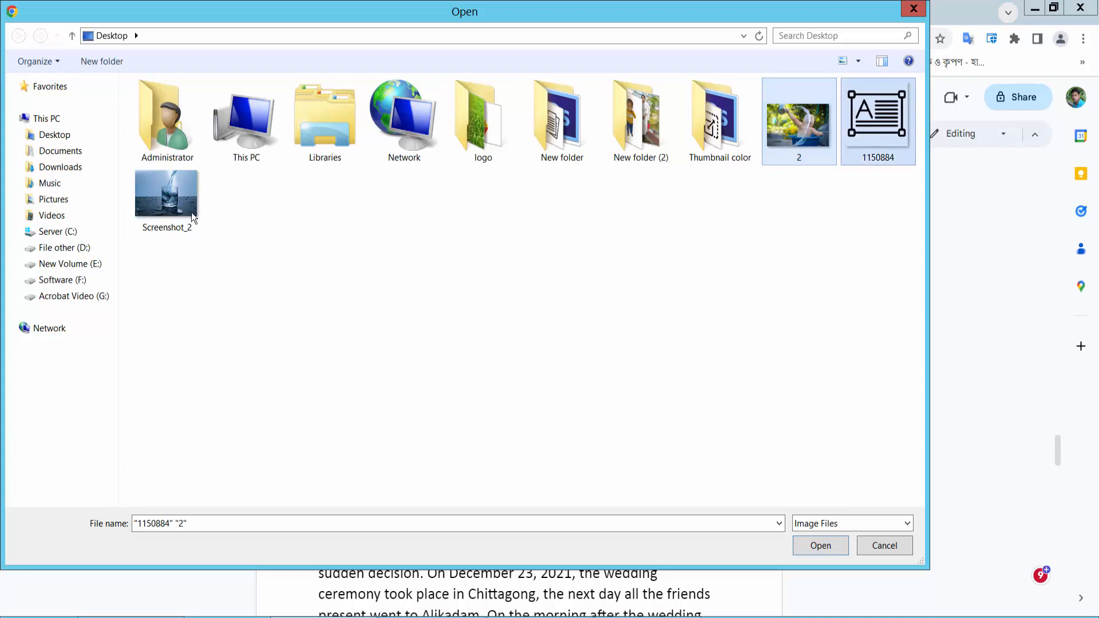
pyautogui.click(167, 196)
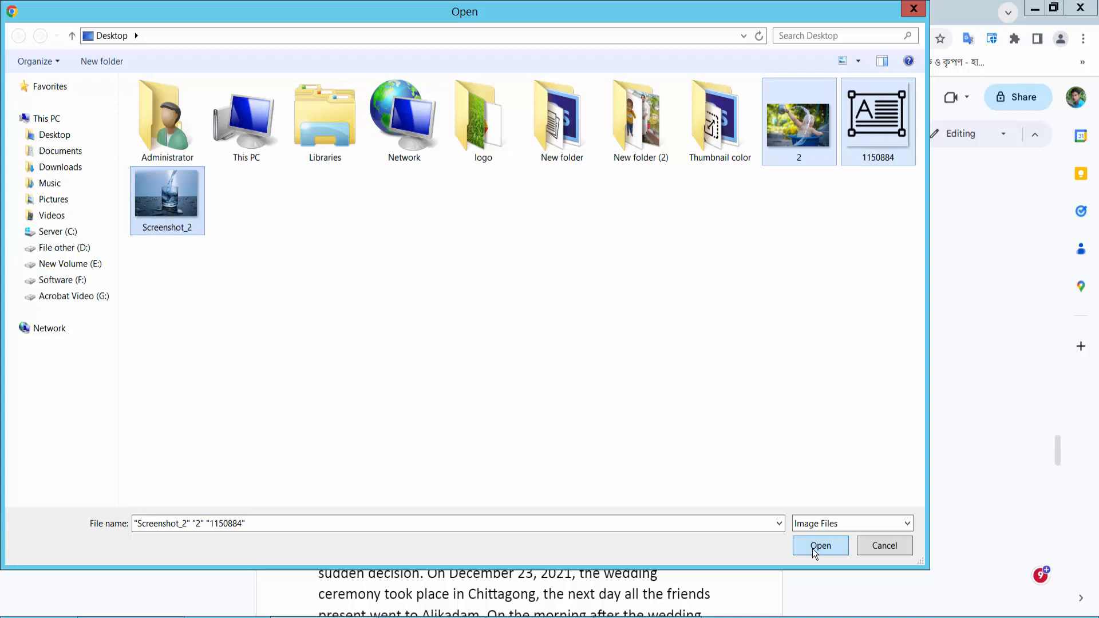
pyautogui.click(819, 545)
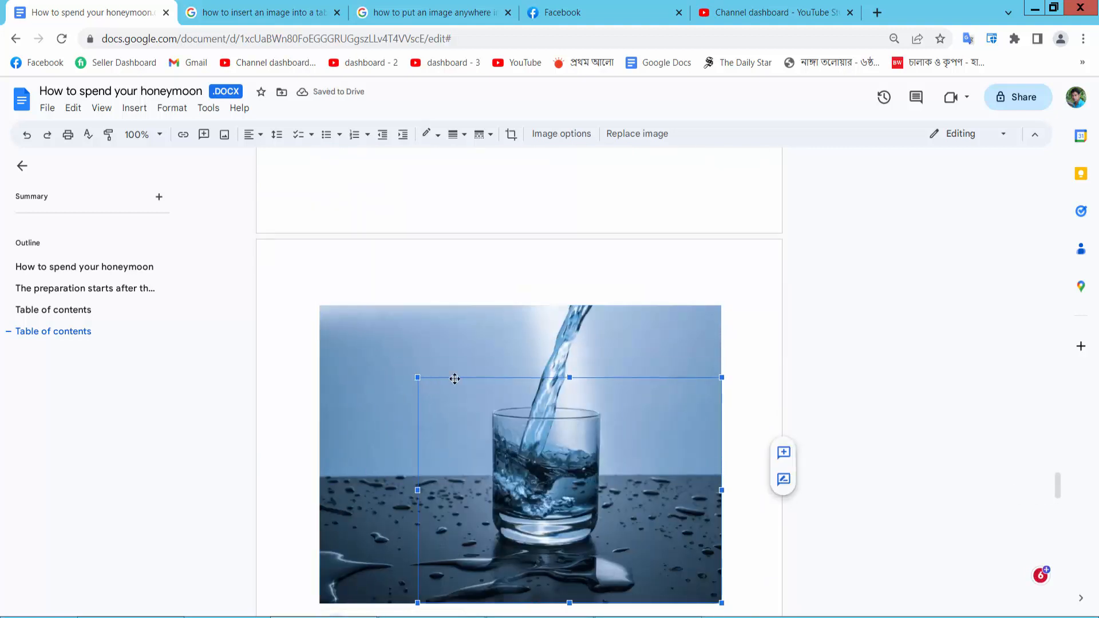
# Review the inserted water glass, child splashing and text icon images in the article
pyautogui.rightClick(519, 435)
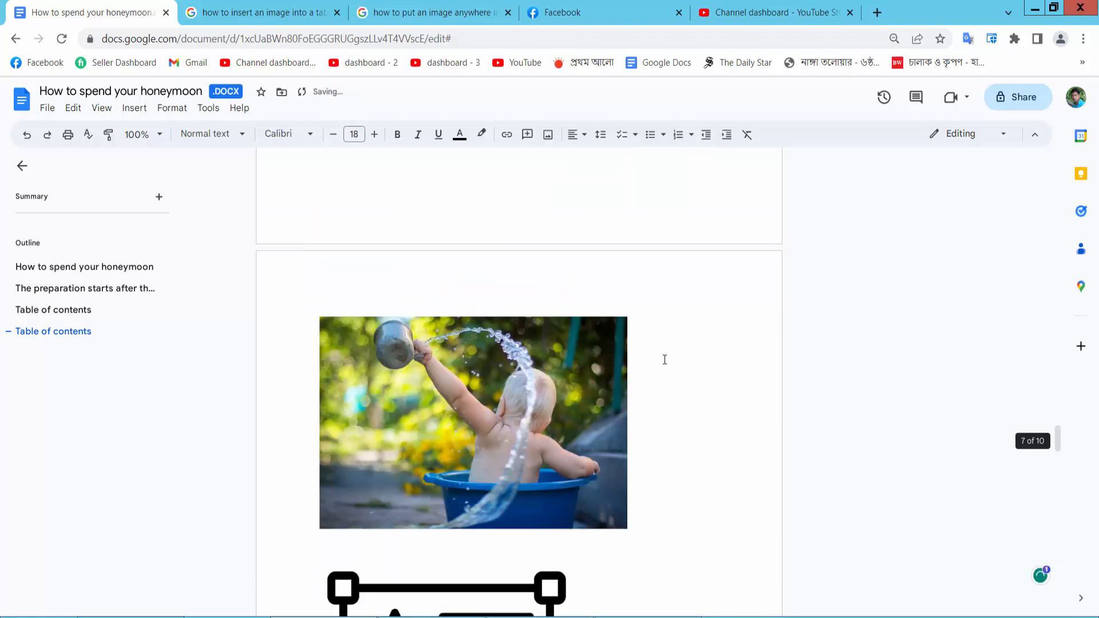
pyautogui.scroll(-3)
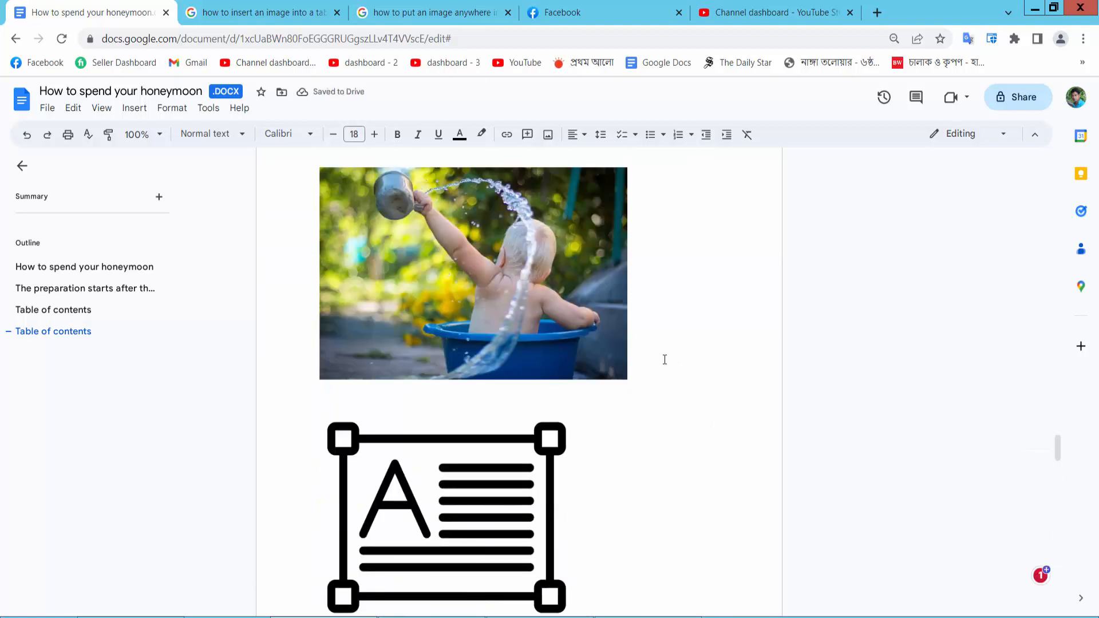